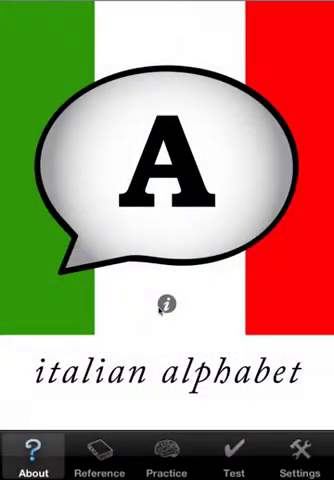
# Step: Switch from the About splash to the Reference alphabet chart with accented letters
pyautogui.click(97, 453)
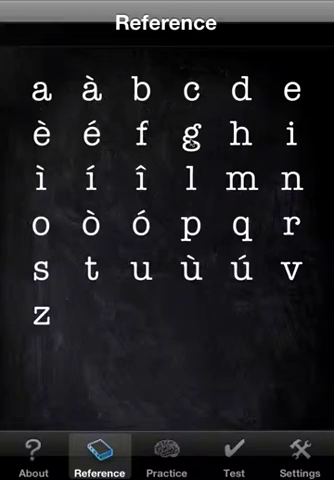
# Step: Tap a letter on the chart, then go to the Practice exercises list
pyautogui.click(223, 143)
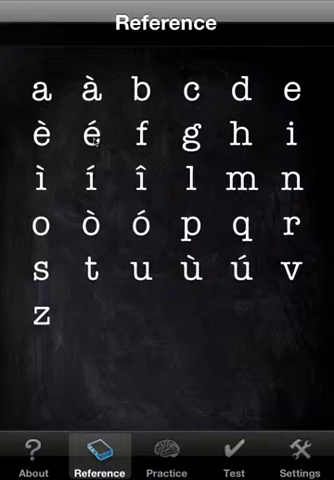
pyautogui.click(92, 135)
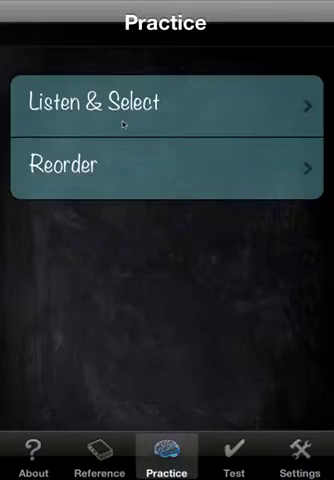
# Step: Start Listen & Select practice and dismiss its instructions to reach the letter grid
pyautogui.click(167, 104)
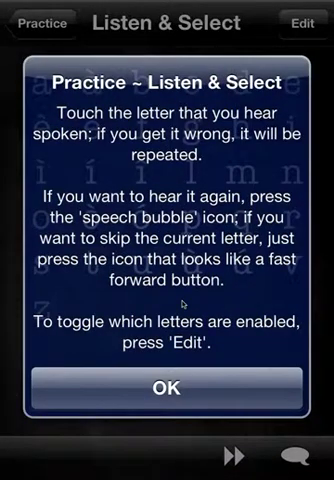
pyautogui.click(167, 387)
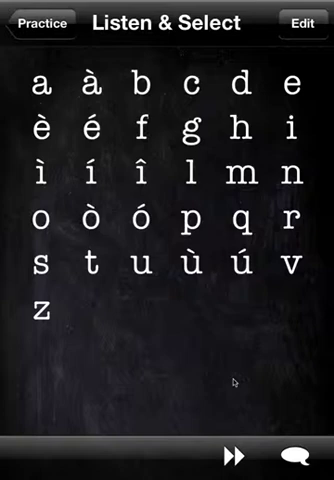
pyautogui.moveTo(270, 390)
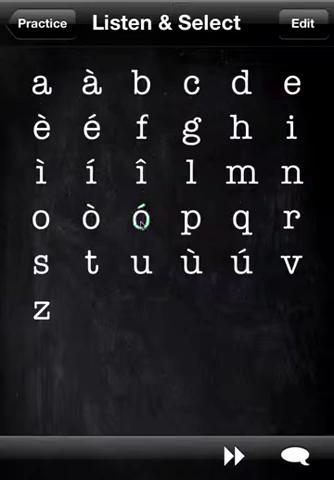
pyautogui.click(140, 85)
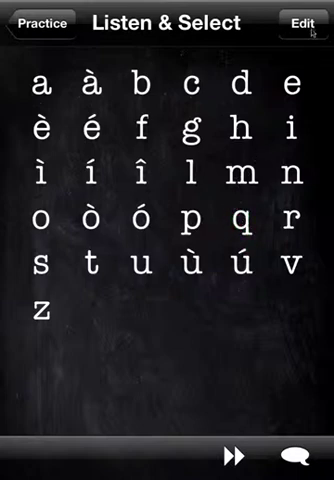
# Step: Disable some letters, answer one spoken letter, then re-enable some letters
pyautogui.click(301, 20)
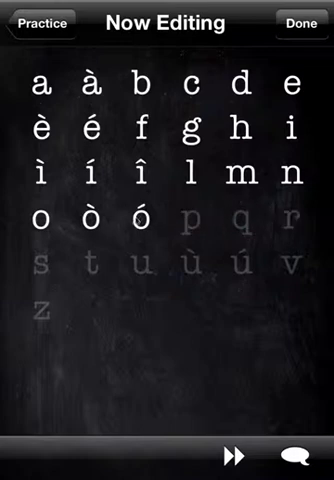
pyautogui.click(197, 175)
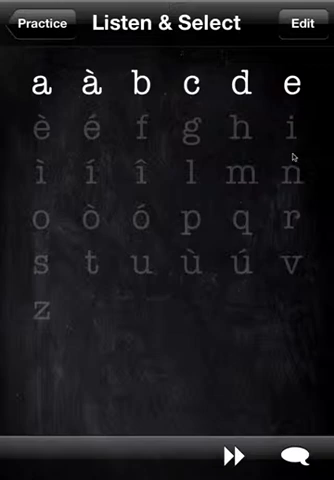
pyautogui.click(97, 82)
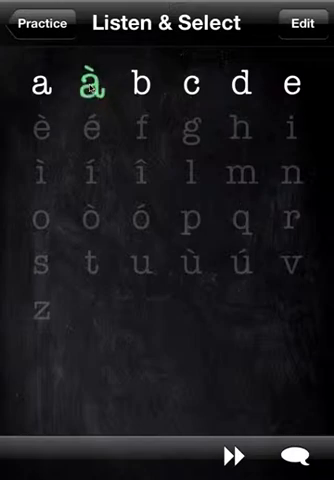
pyautogui.click(305, 20)
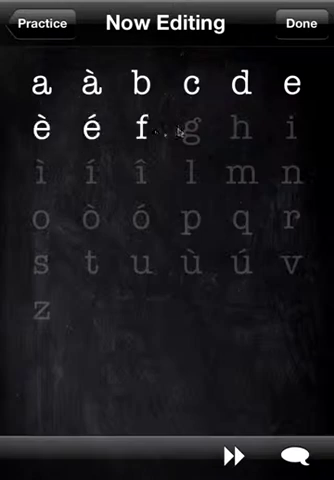
pyautogui.click(35, 20)
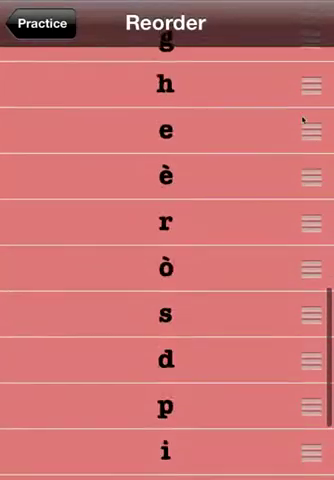
# Step: Scroll the Reorder list to move à into its alphabetical place
pyautogui.scroll(-3)
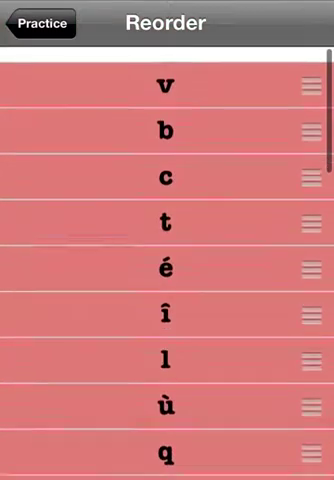
pyautogui.scroll(-3)
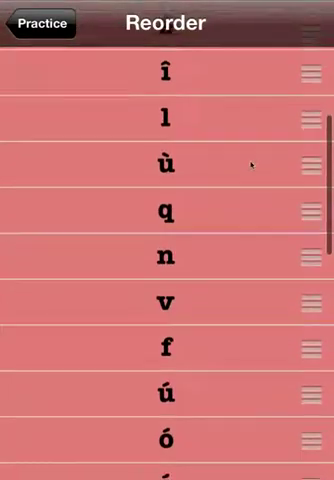
pyautogui.scroll(-3)
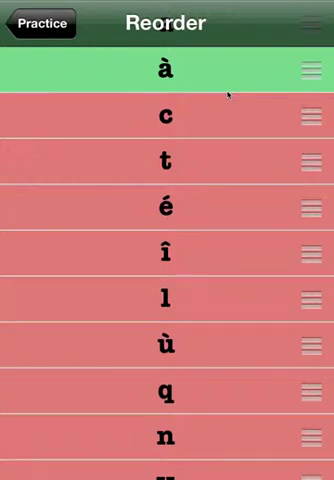
pyautogui.moveTo(228, 278)
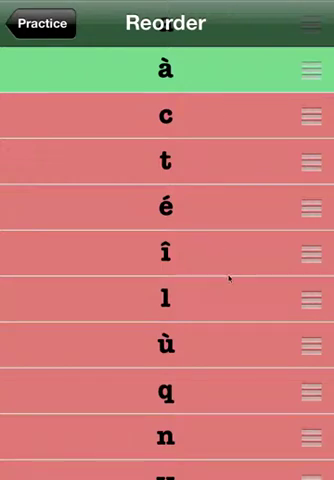
pyautogui.scroll(3)
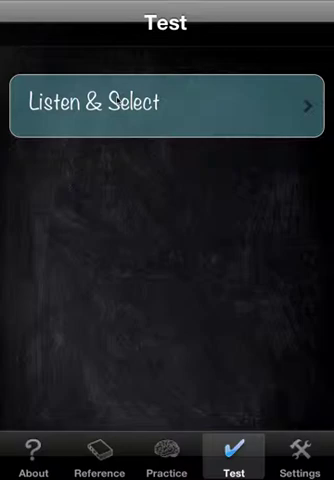
# Step: Start the Listen & Select test, answer one letter, then cancel back to Test
pyautogui.click(167, 104)
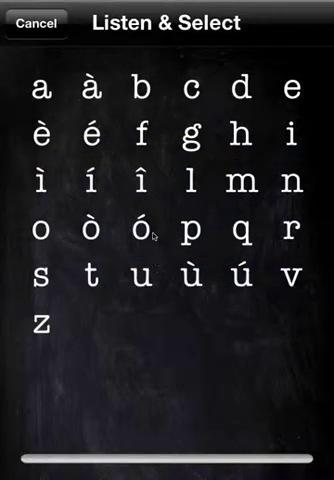
pyautogui.click(140, 88)
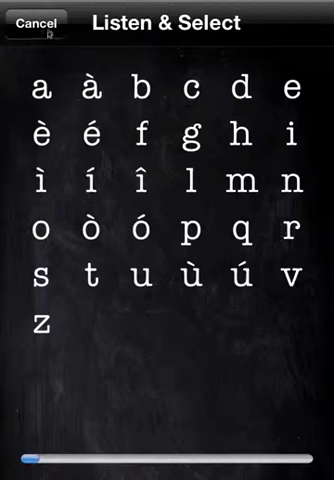
pyautogui.moveTo(45, 30)
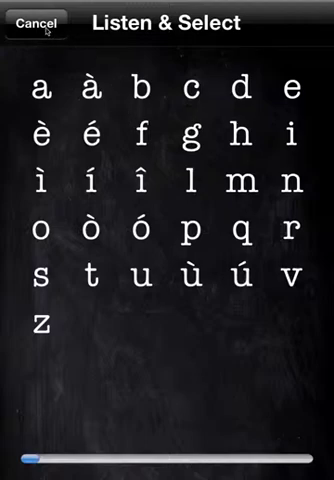
pyautogui.click(36, 22)
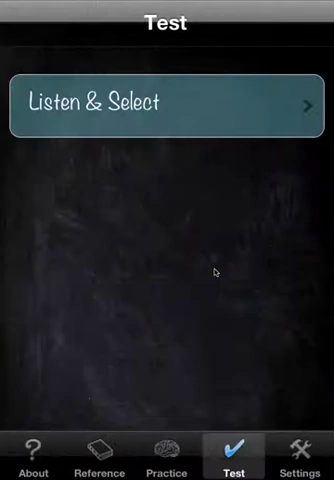
# Step: Glance at Settings with Show Capital Letters on, then visit Practice and Reference
pyautogui.click(298, 461)
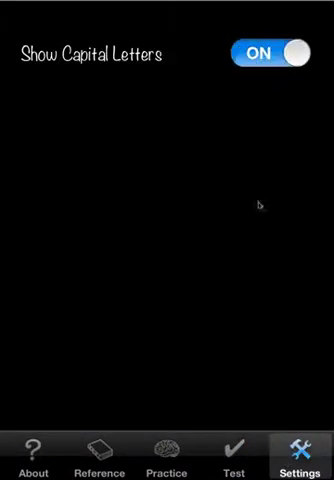
pyautogui.click(165, 462)
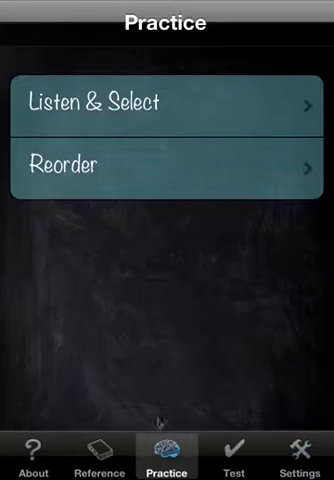
pyautogui.click(167, 170)
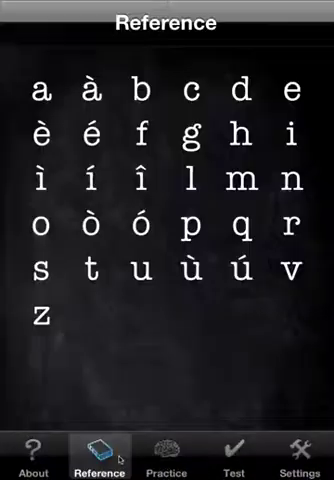
# Step: Open the About page listing Tutorial, Support, Review and suggested apps
pyautogui.click(38, 445)
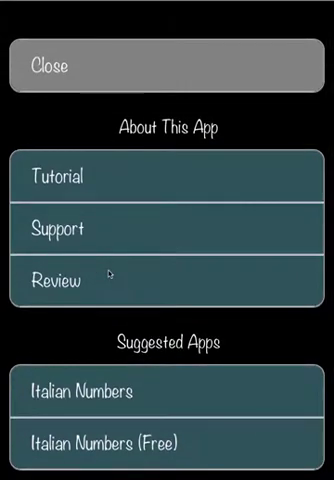
pyautogui.moveTo(190, 388)
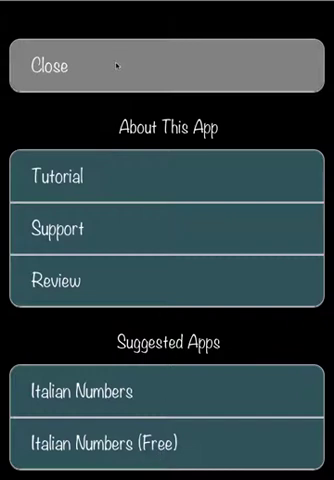
# Step: Close About This App to return to the letter-A title screen
pyautogui.click(167, 66)
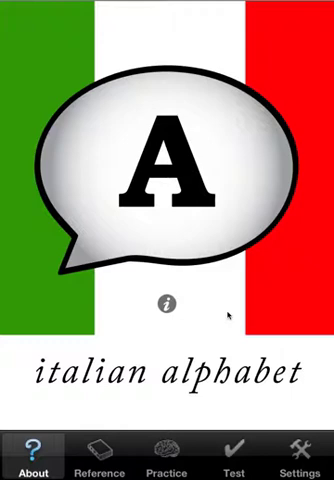